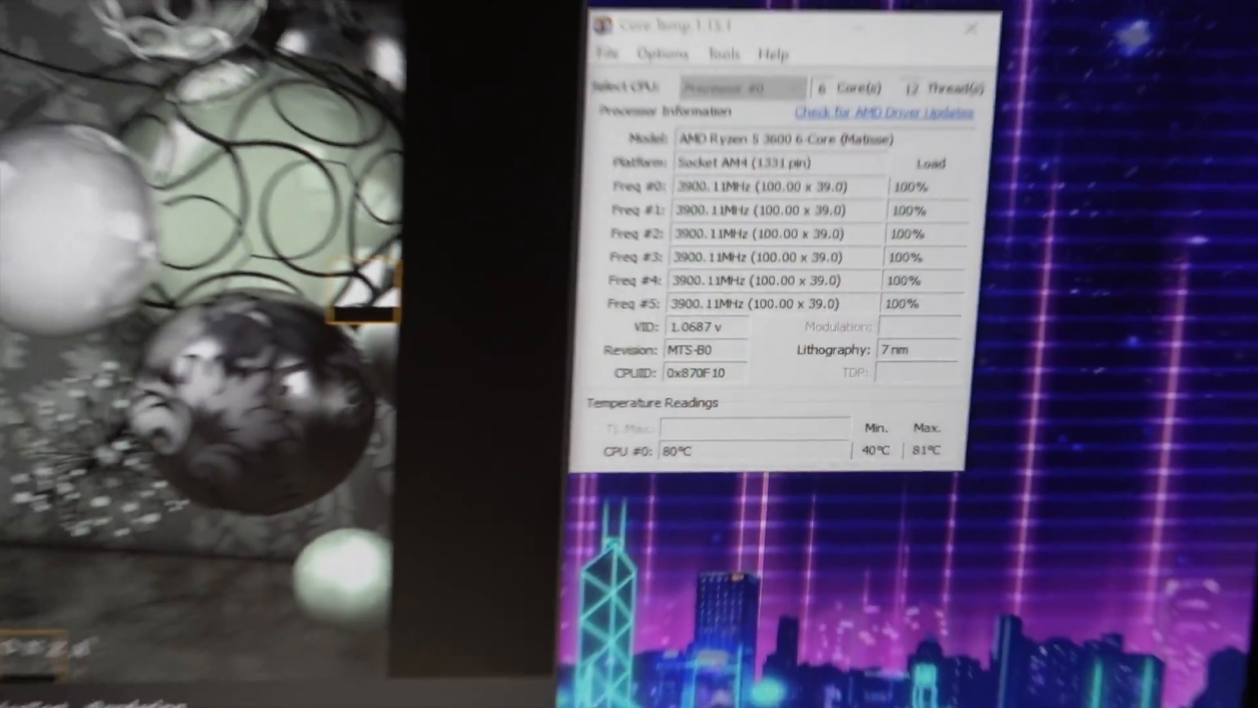
Step: Run the Cinebench R15 CPU test, watching Core Temp readings until it scores 1524 cb
click(137, 187)
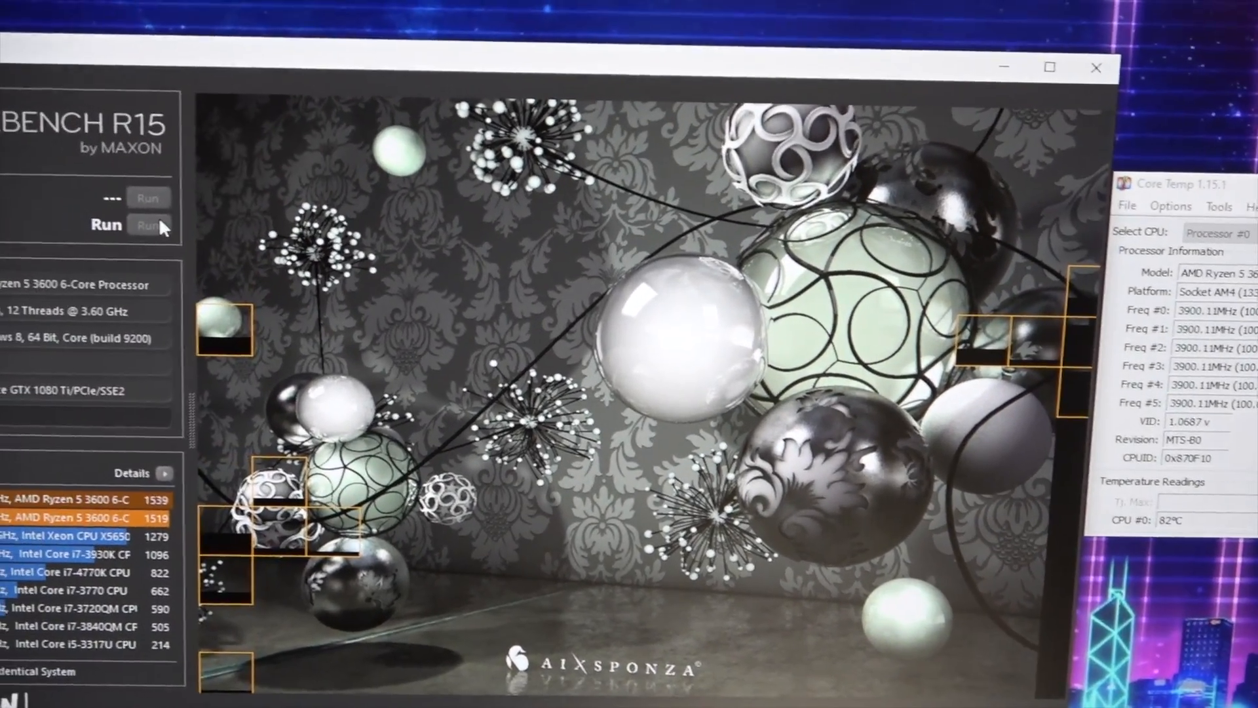
click(169, 214)
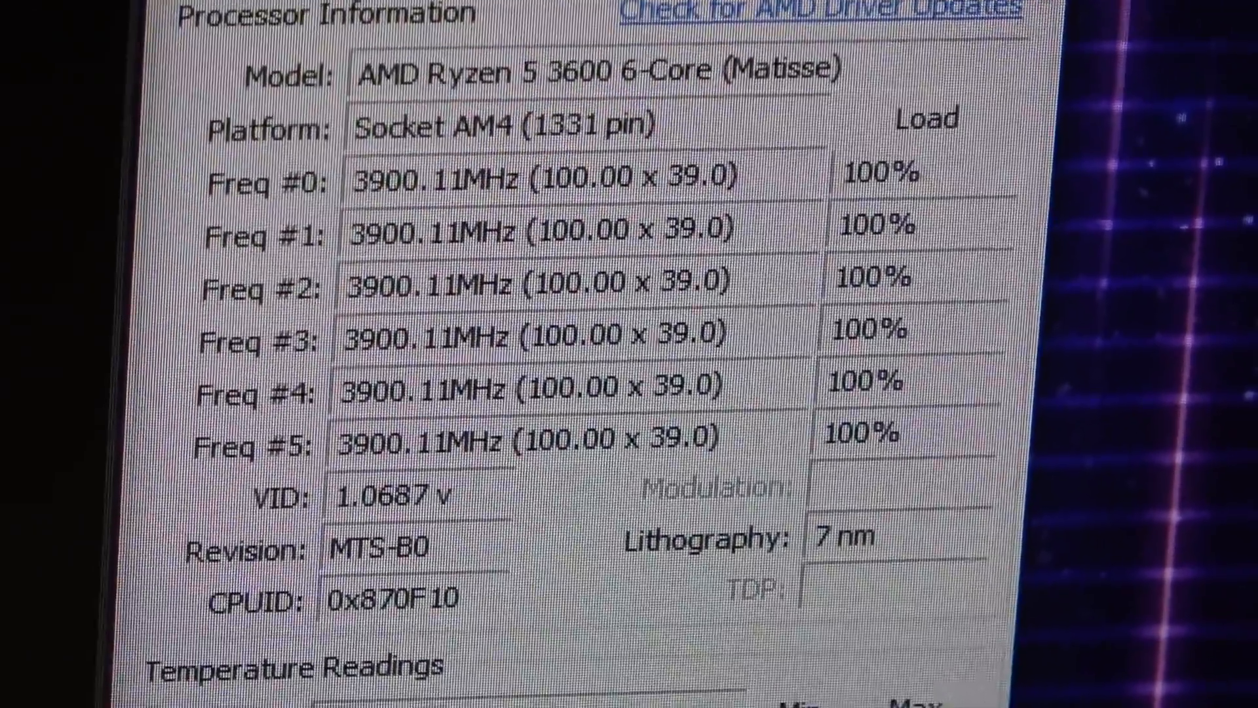
scroll(down, 3)
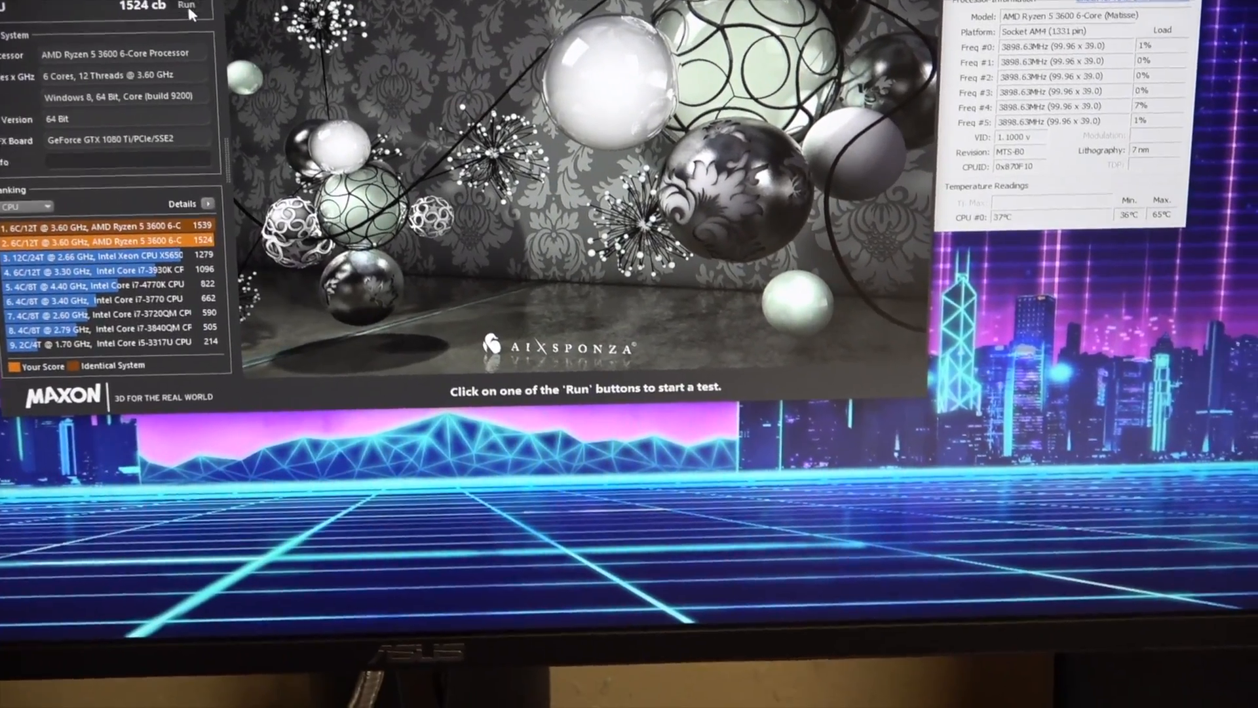
click(189, 7)
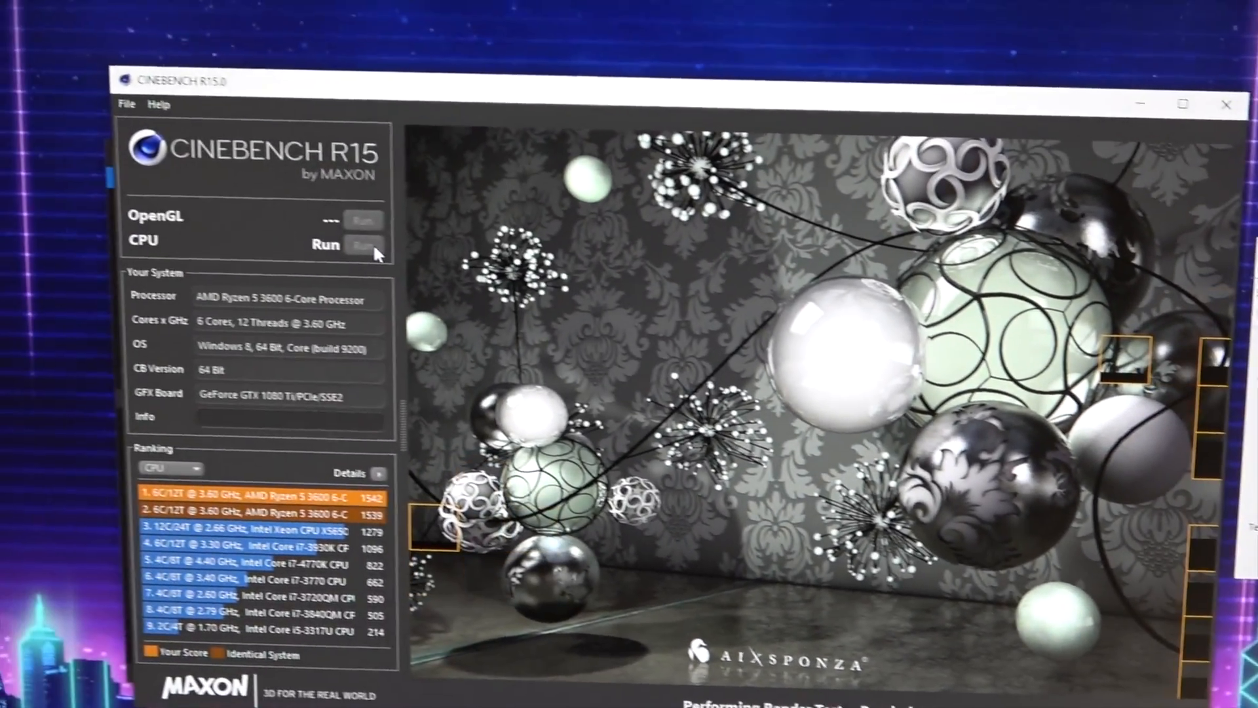
Step: After the 1543 cb CPU result, start another CPU render with Core Temp monitoring
click(361, 244)
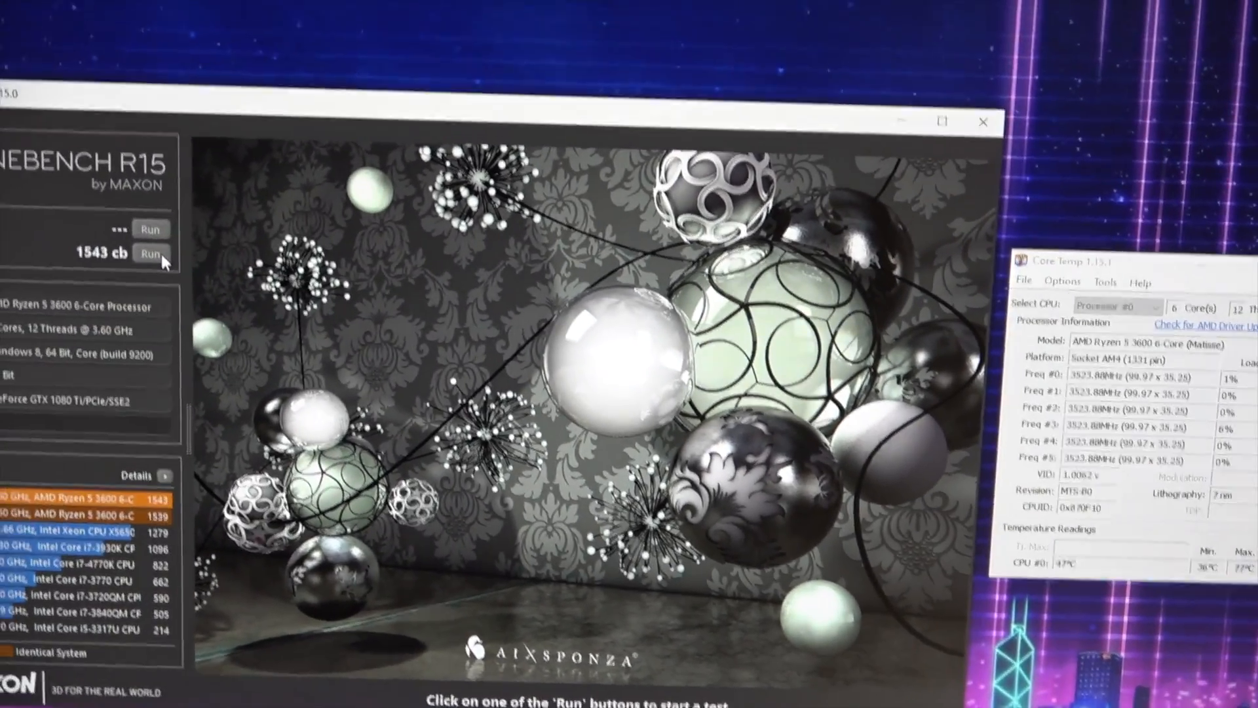
click(150, 253)
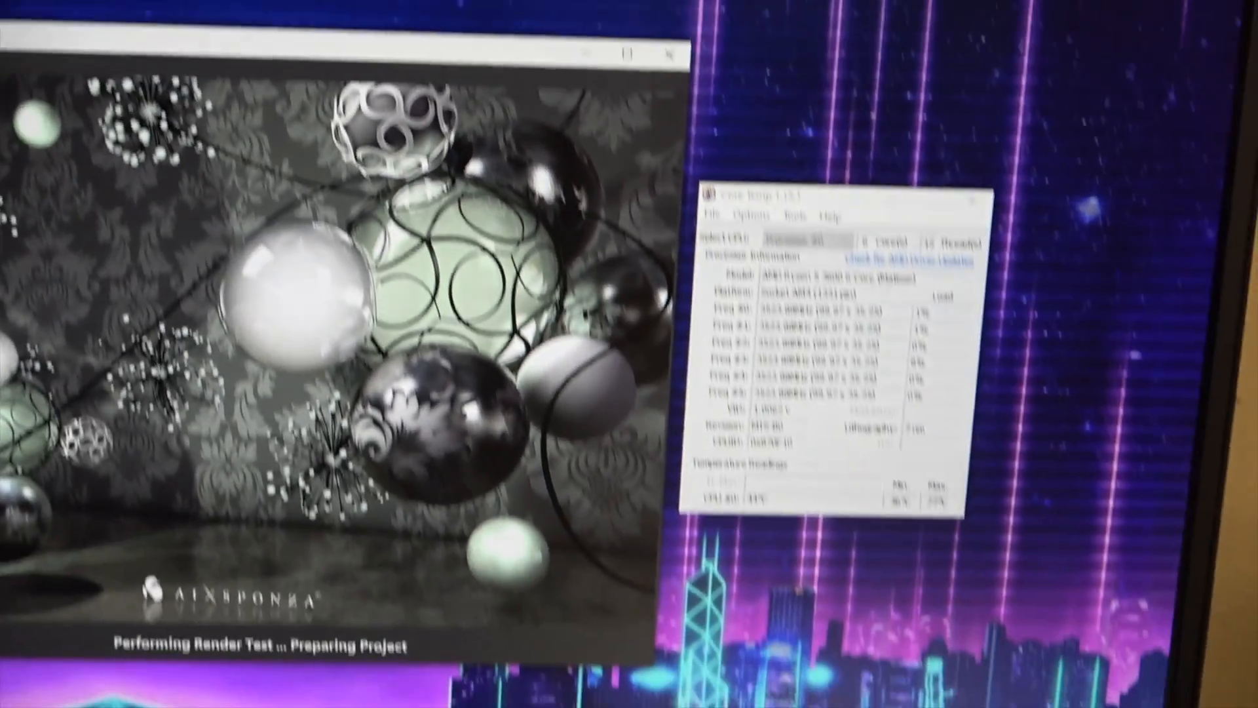